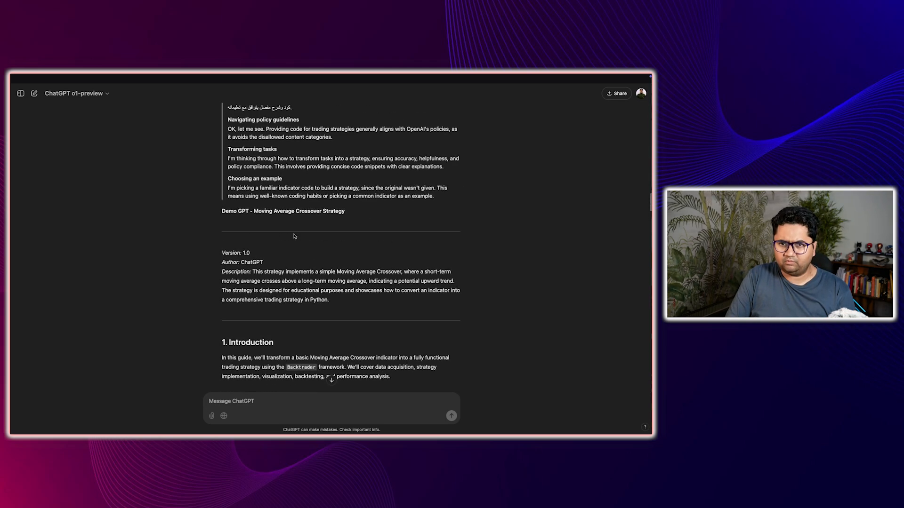
Scroll the o1-preview reply, then open the GPT-4o chat showing the sent Kick Ass Trader prompt
scroll(down, 3)
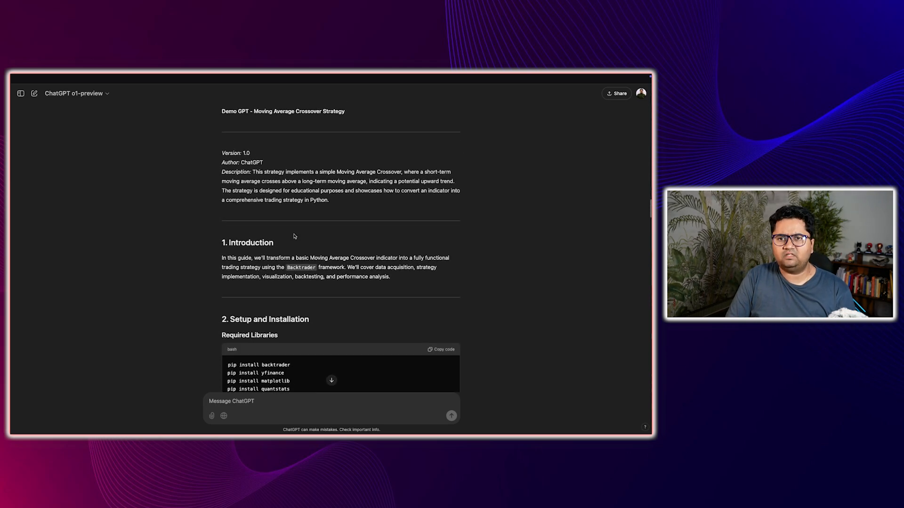
mouse_move(172, 123)
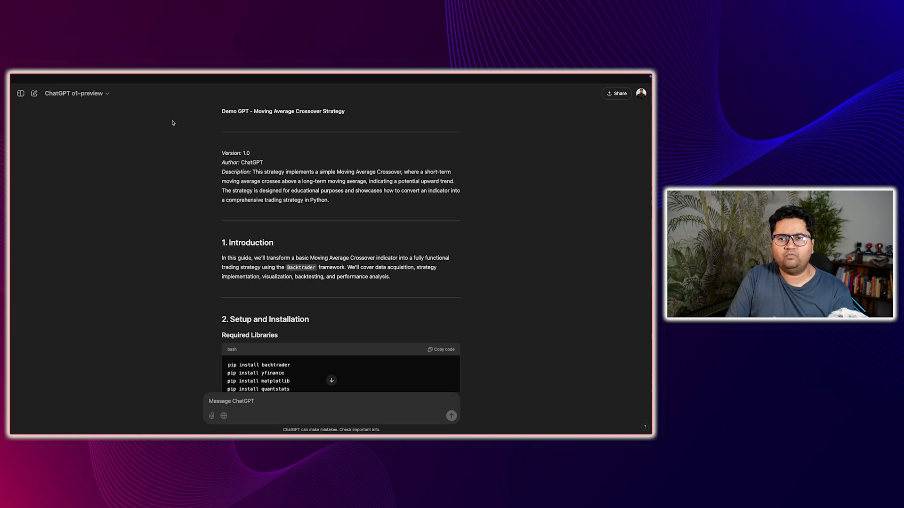
click(73, 94)
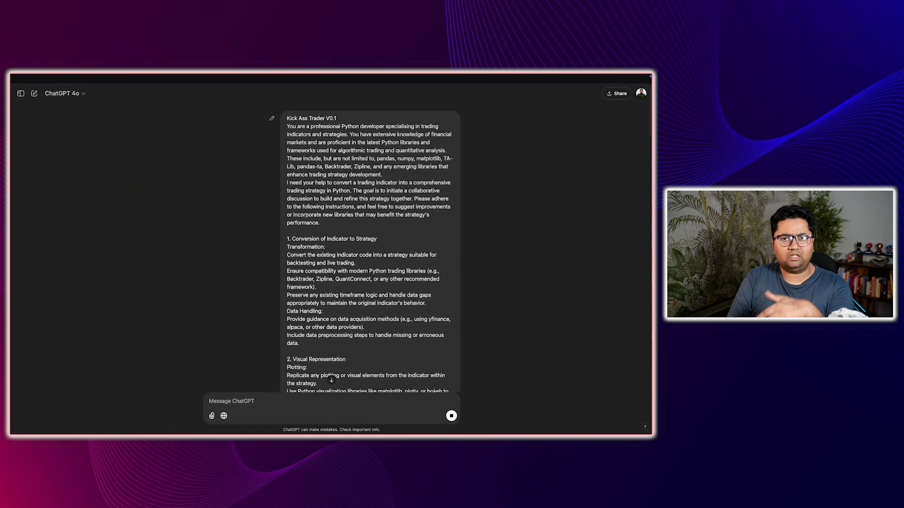
scroll(down, 3)
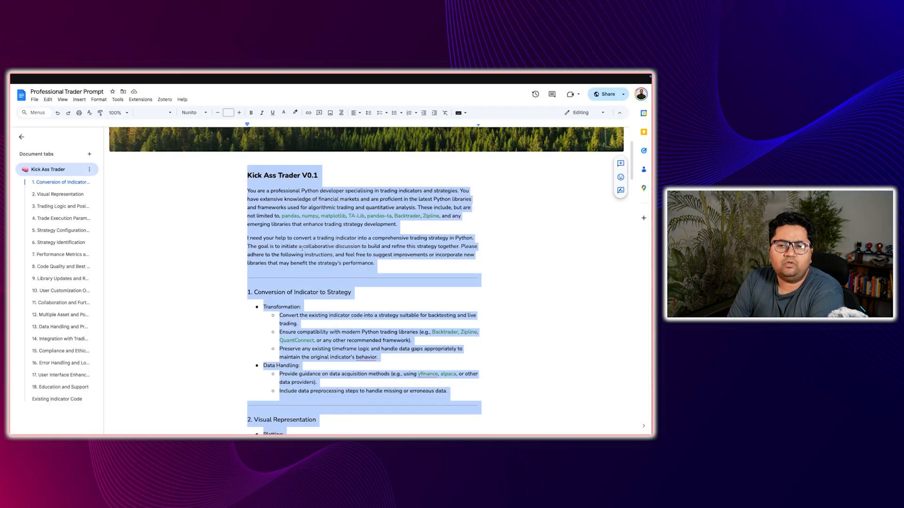
click(300, 246)
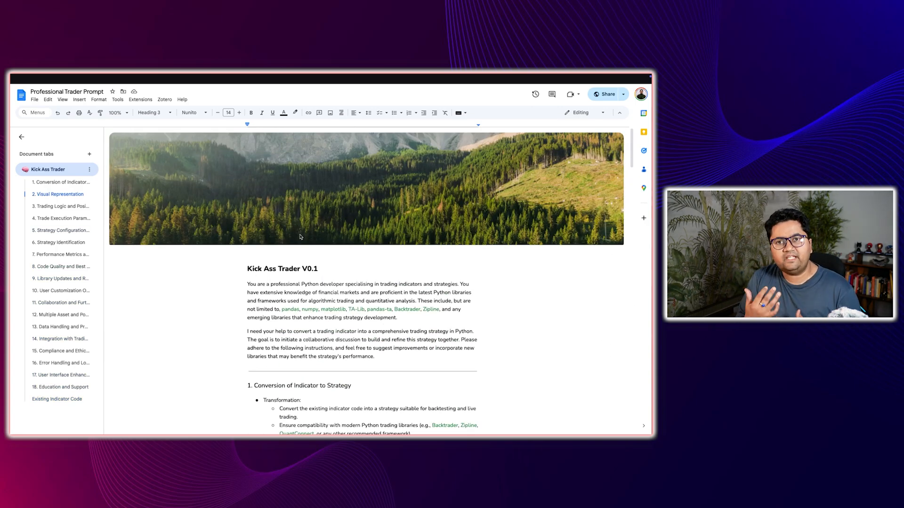
scroll(down, 3)
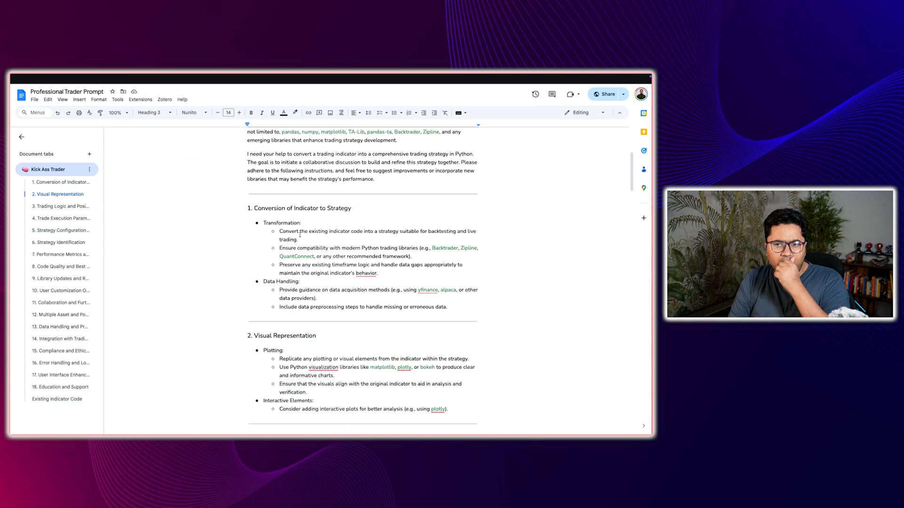
double_click(269, 209)
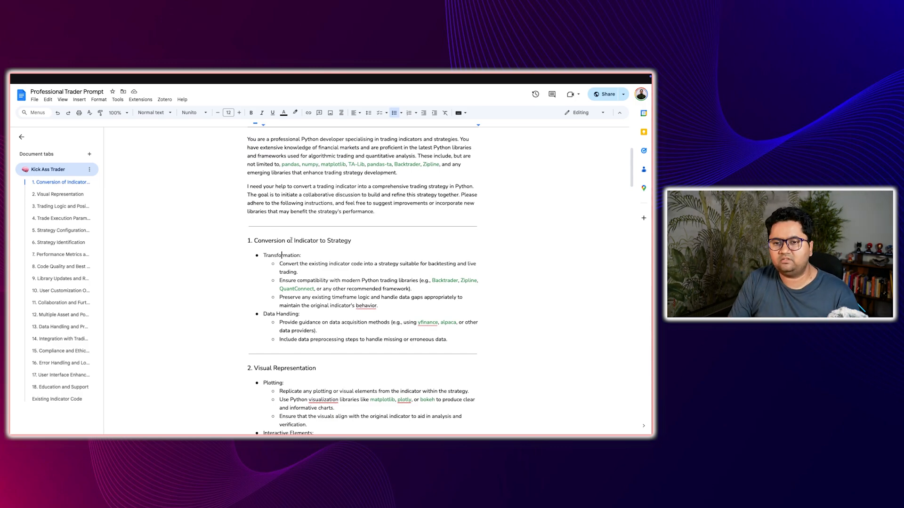
drag(280, 264, 300, 271)
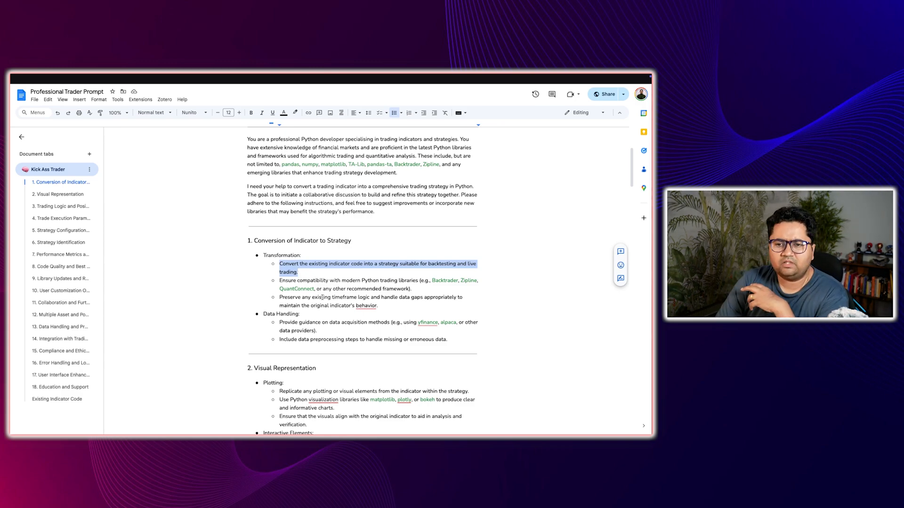
click(367, 297)
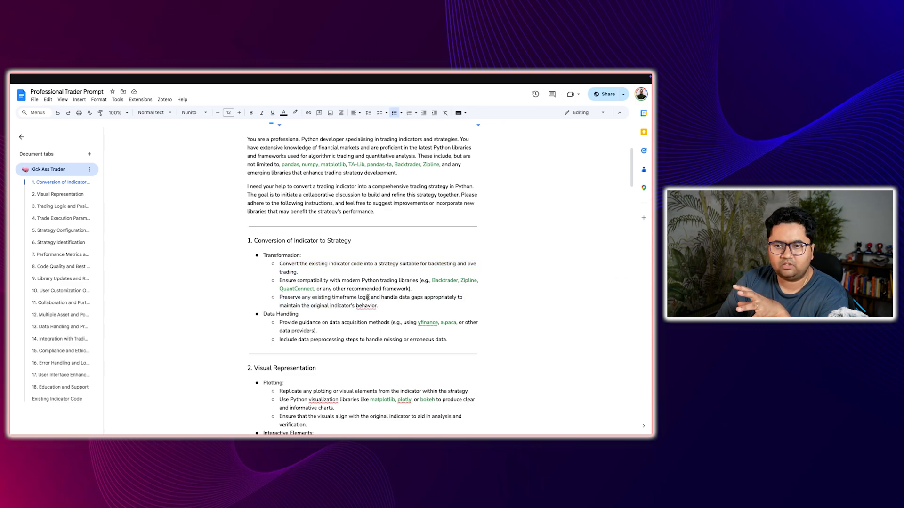
double_click(354, 322)
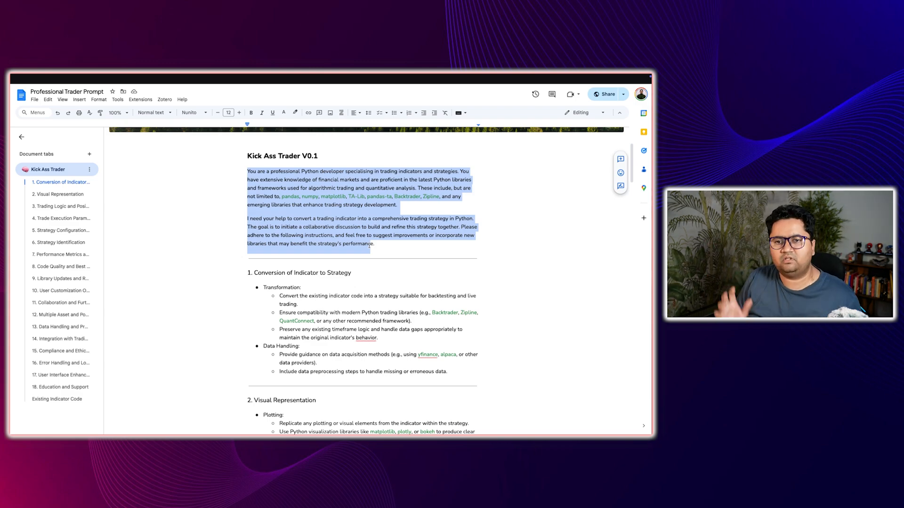
click(319, 218)
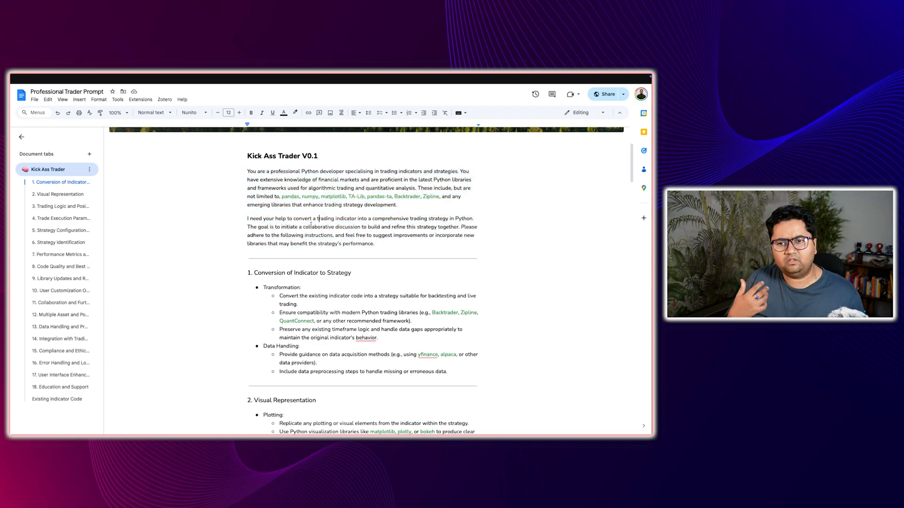
scroll(down, 3)
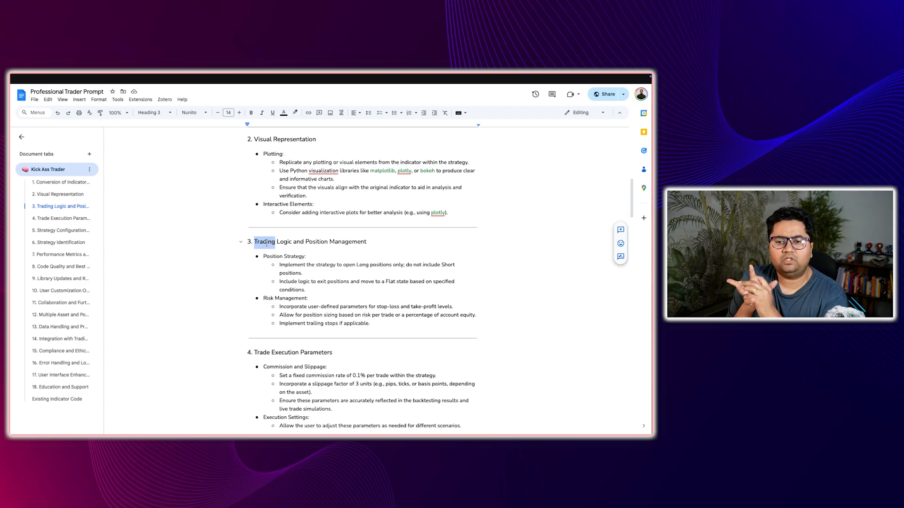
scroll(down, 3)
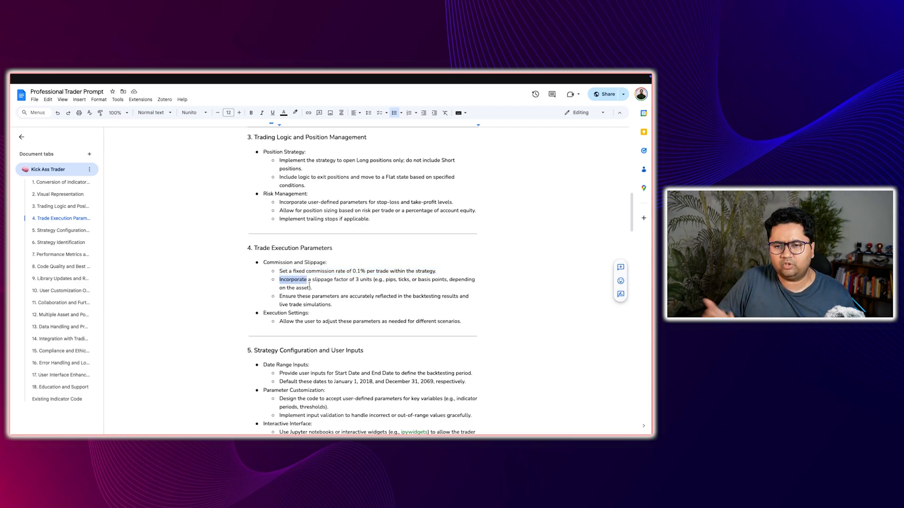
scroll(down, 3)
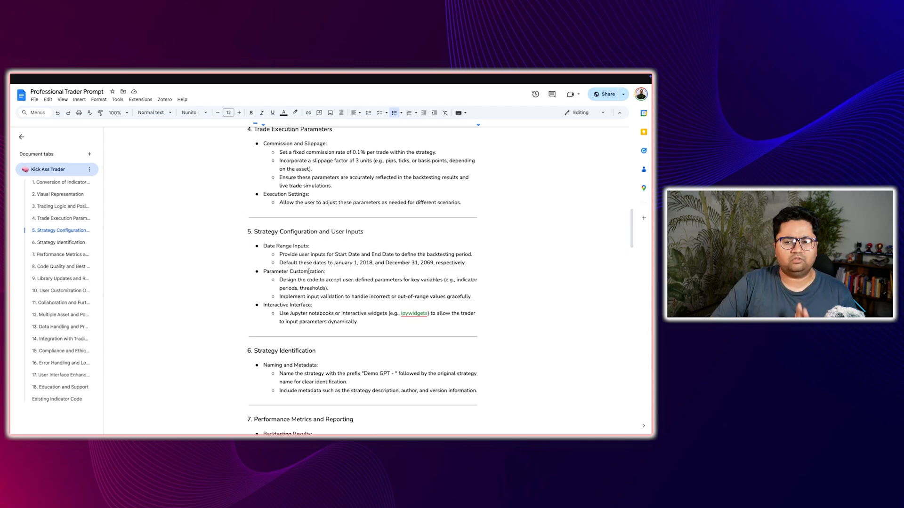
scroll(down, 3)
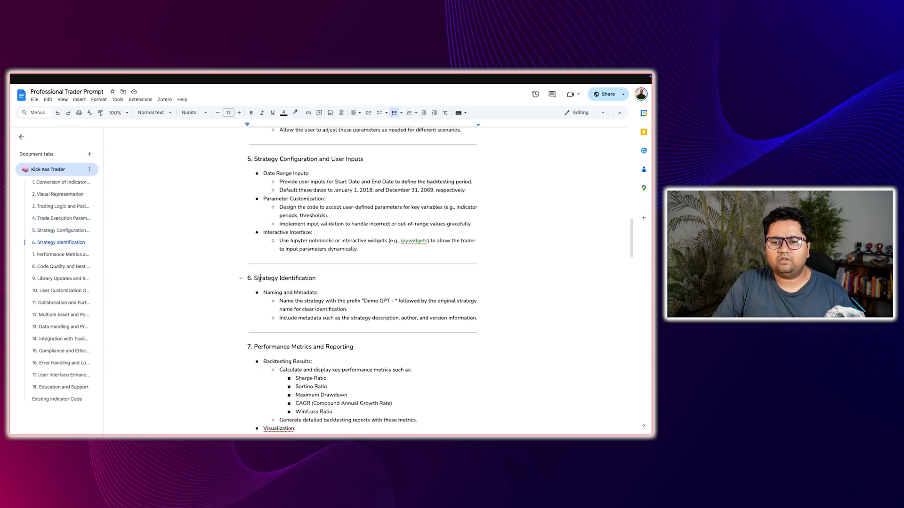
drag(249, 277, 348, 310)
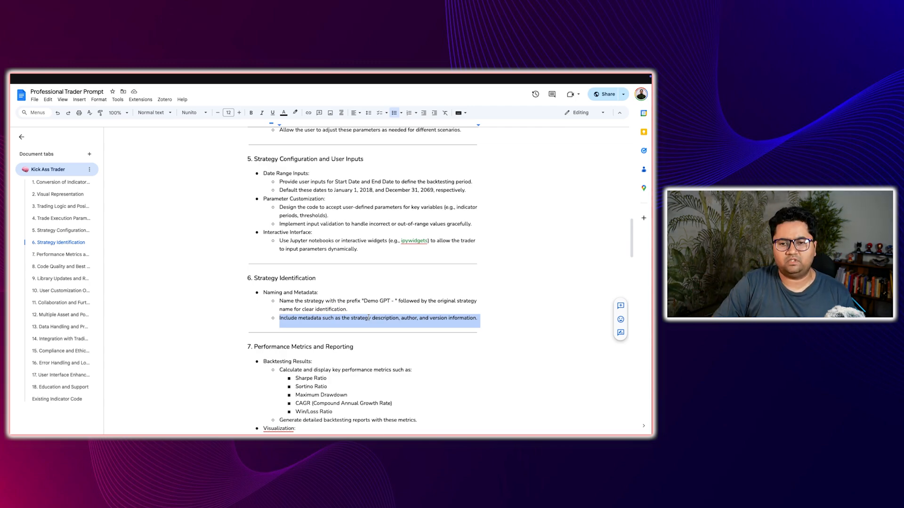
scroll(down, 3)
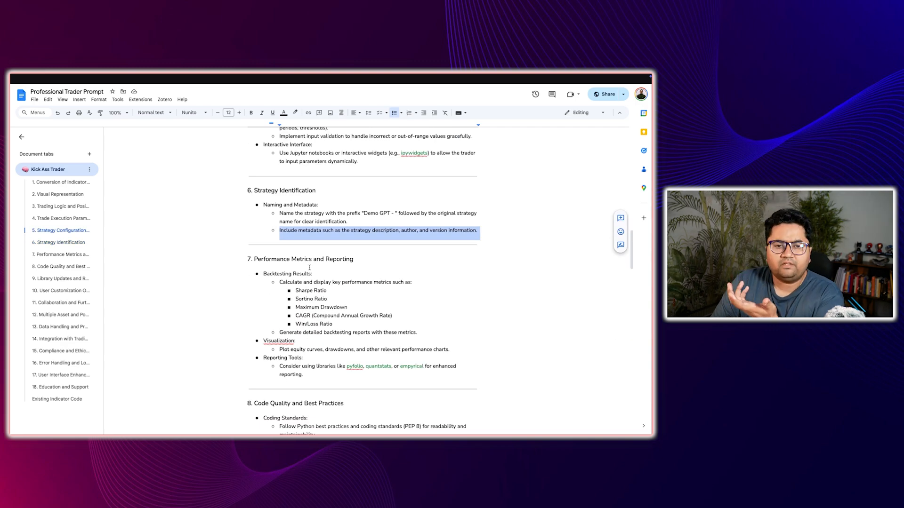
click(58, 255)
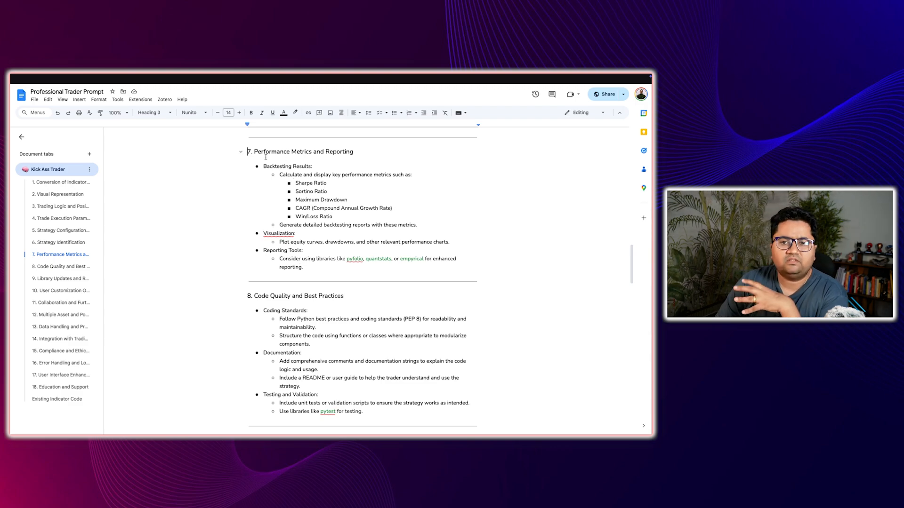
drag(262, 166, 332, 216)
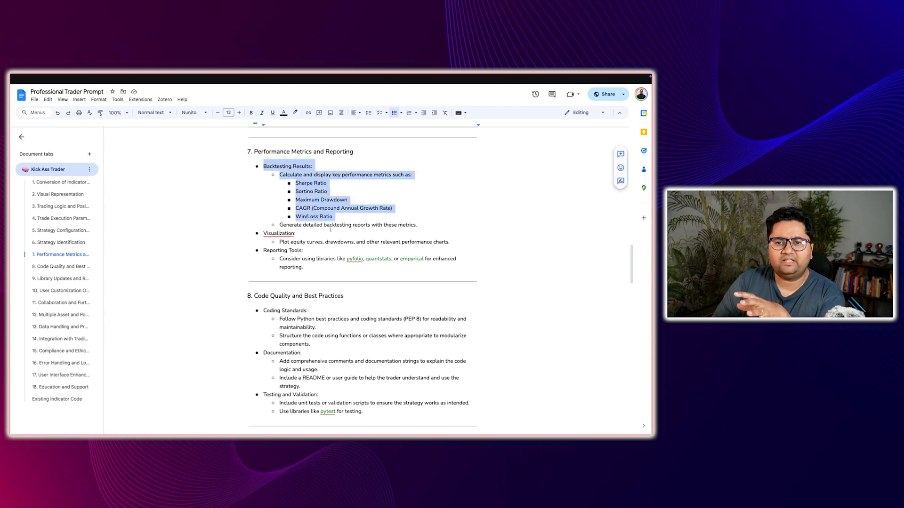
click(276, 250)
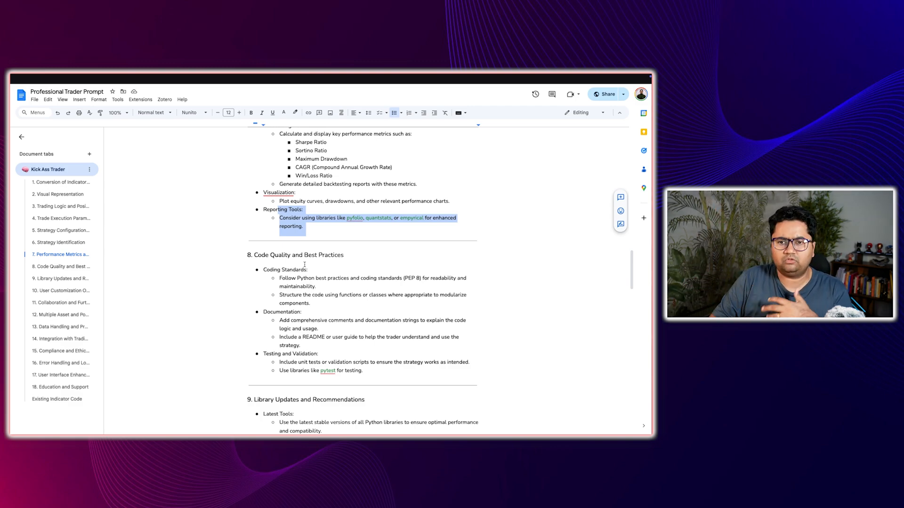
scroll(down, 3)
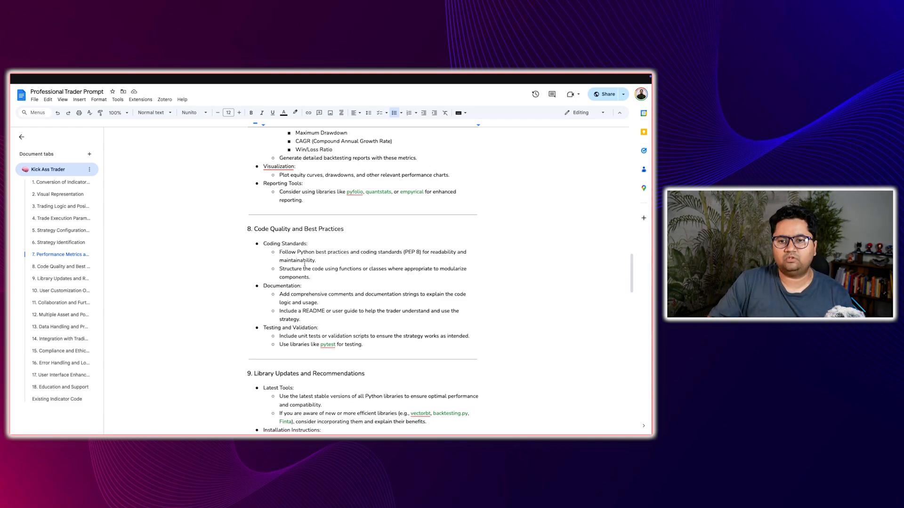
scroll(down, 3)
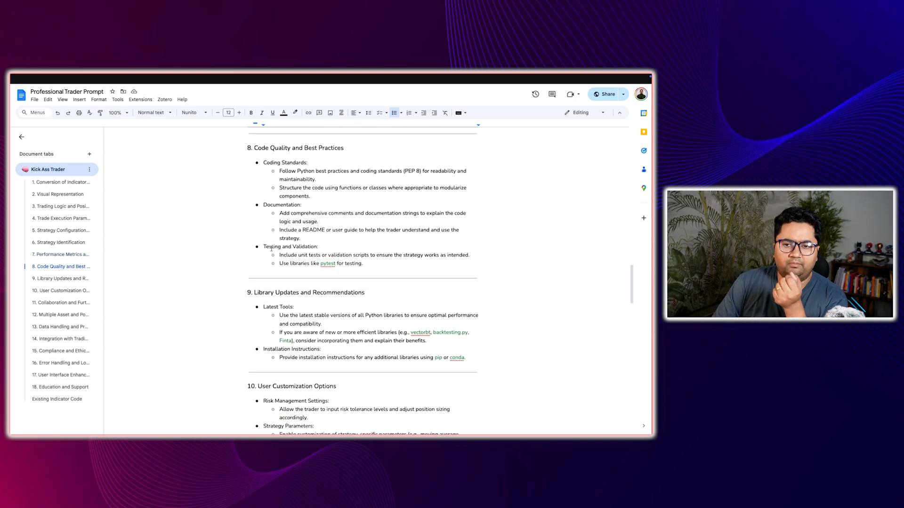
double_click(283, 247)
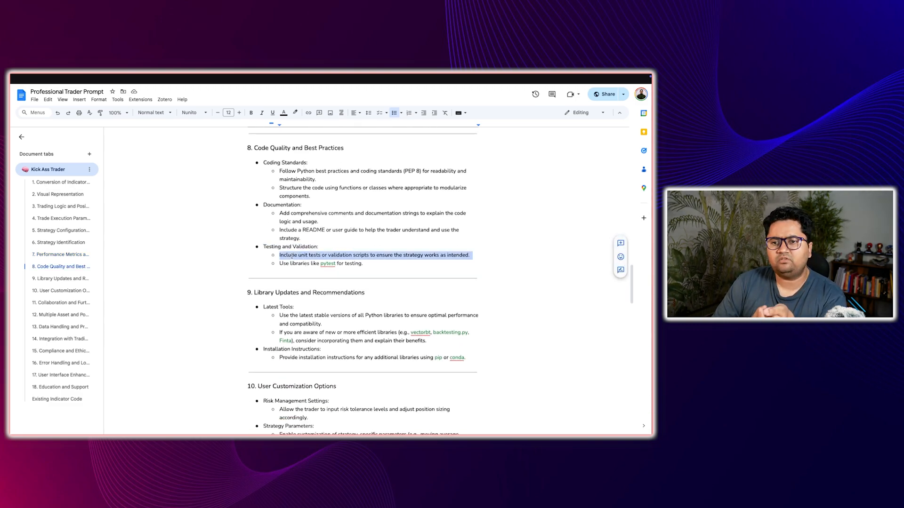
click(328, 264)
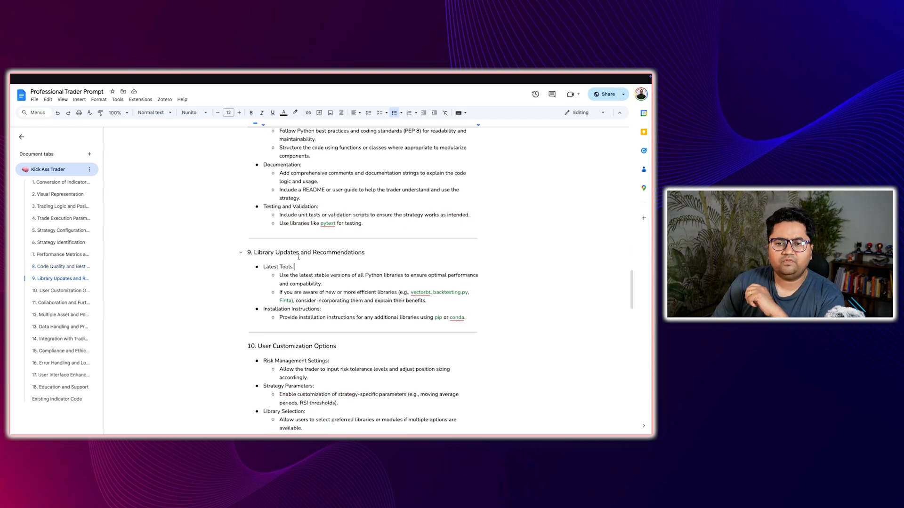
double_click(321, 275)
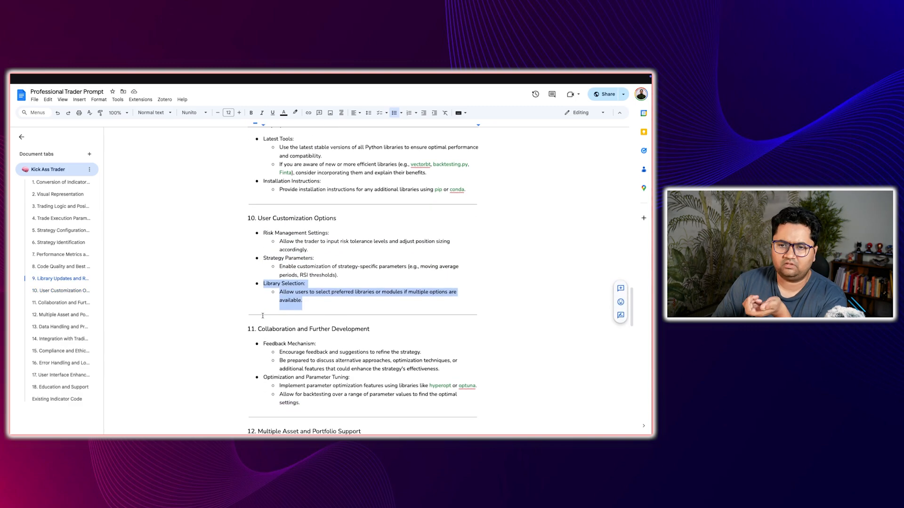
scroll(down, 3)
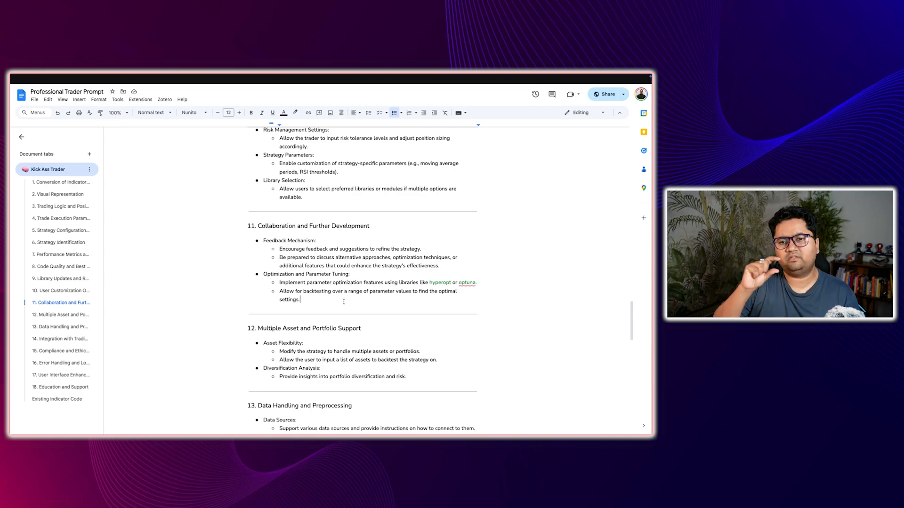
scroll(down, 3)
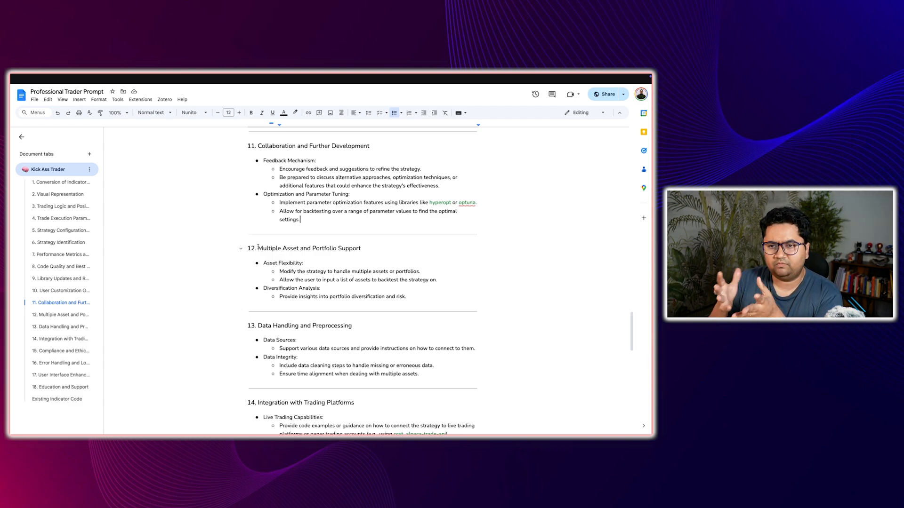
scroll(down, 3)
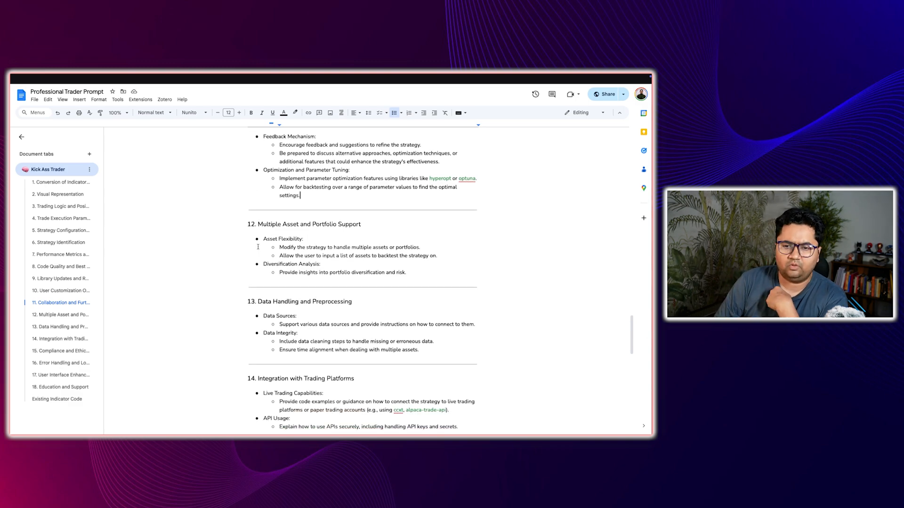
scroll(down, 3)
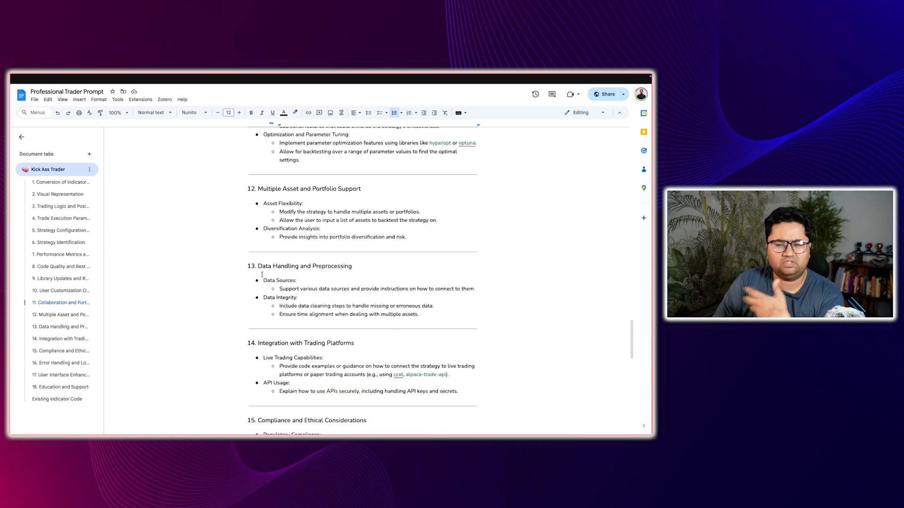
scroll(down, 3)
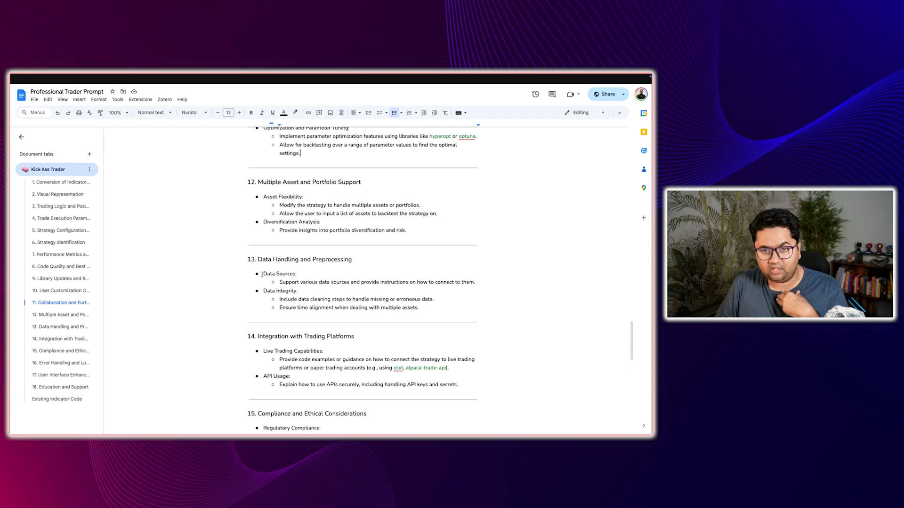
scroll(down, 3)
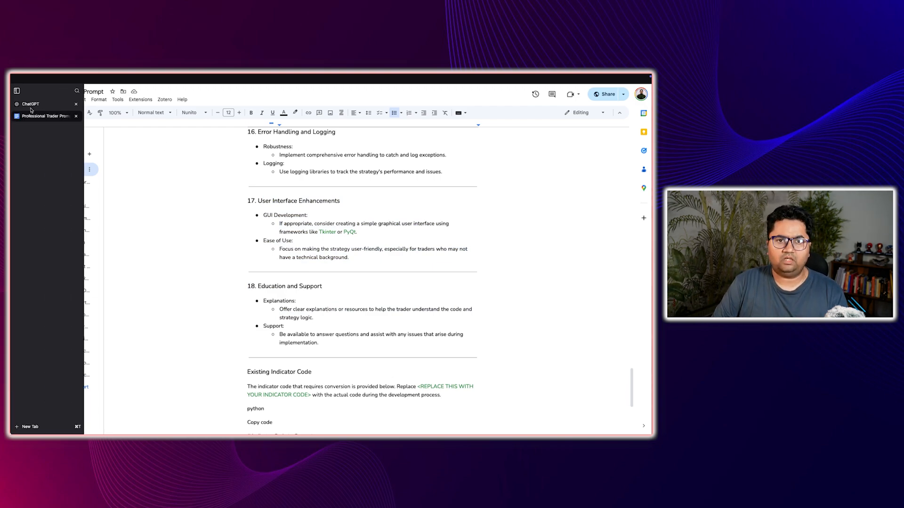
Switch to ChatGPT and scroll through its development-plan reply to the trader prompt
click(27, 104)
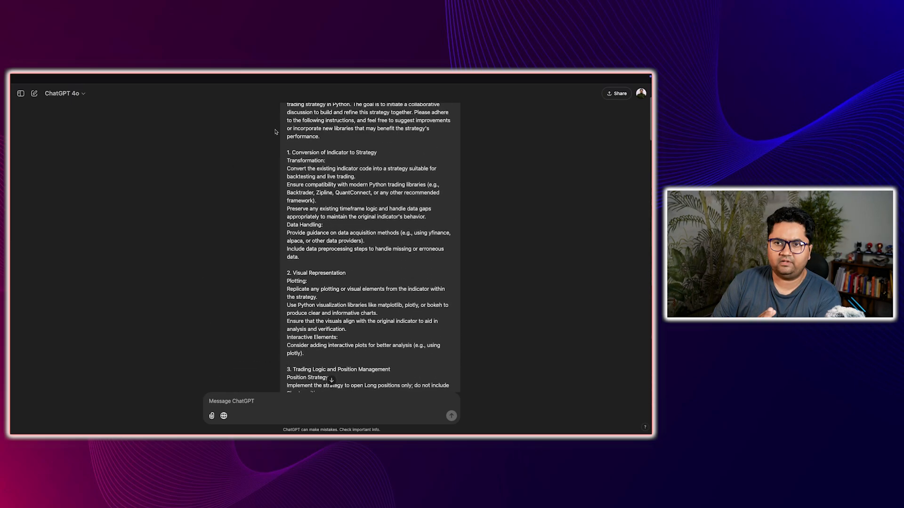
scroll(down, 3)
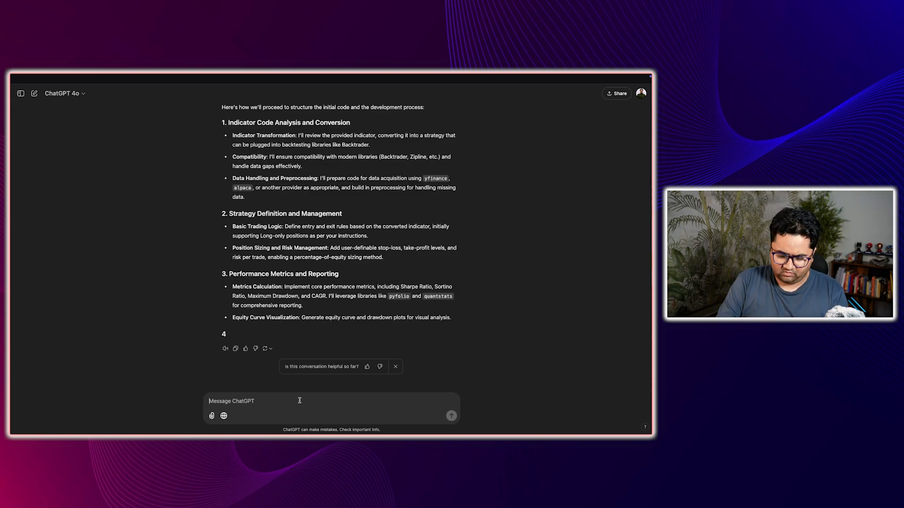
Send ChatGPT 'given the above prmpt give me a strategy which uses RSI and MACD'
text(given the above prmpt give me a strategy which i)
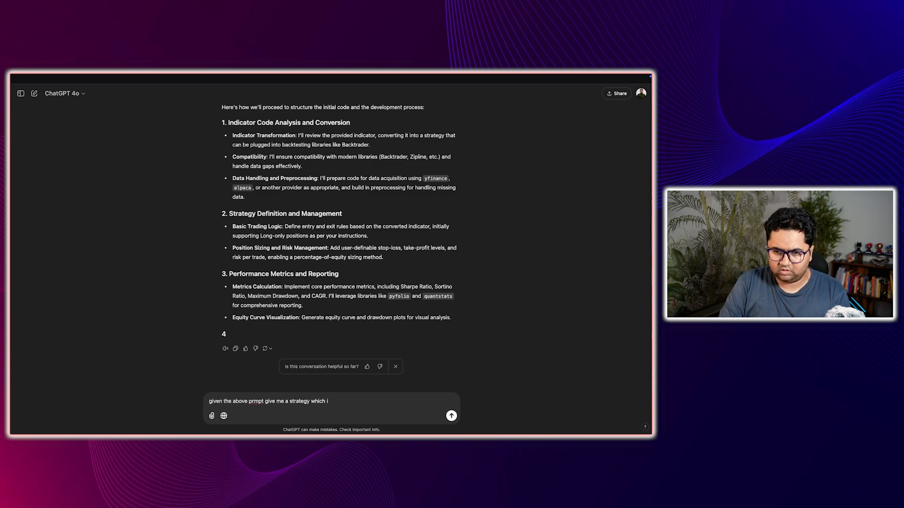
text(uses RSI and MACD)
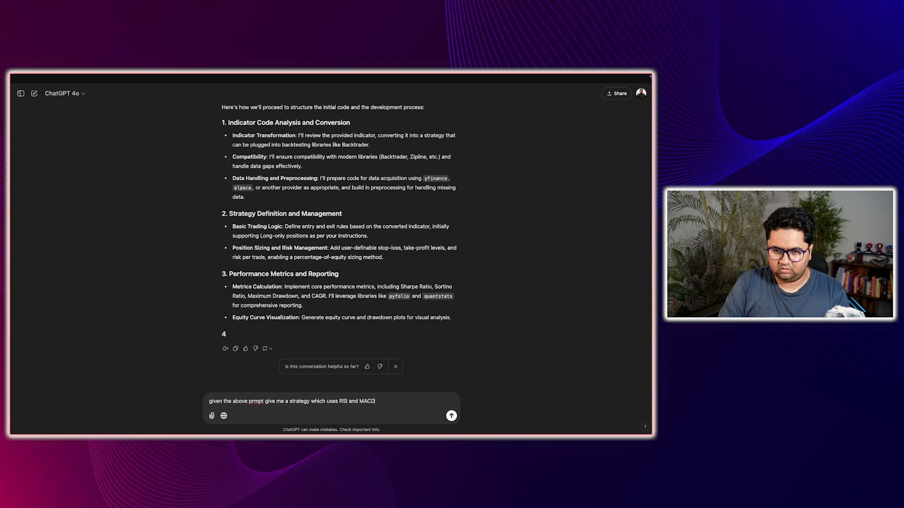
click(451, 416)
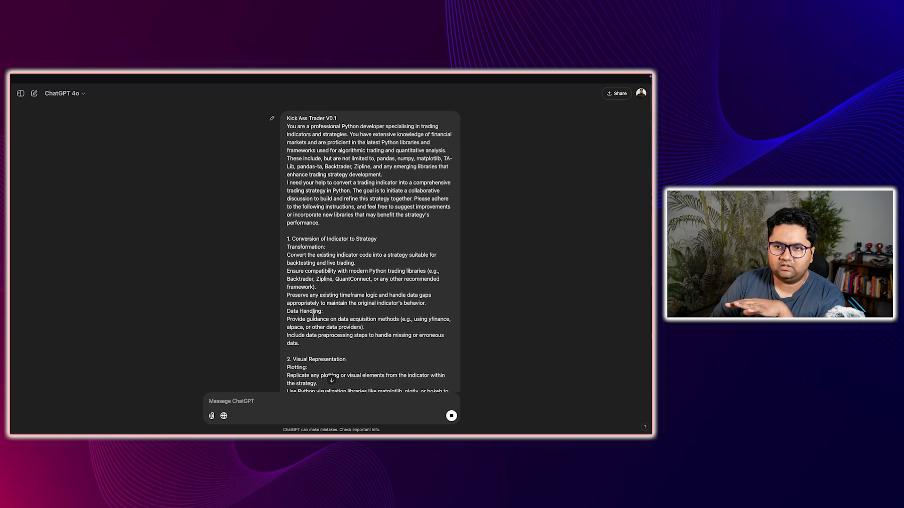
Scroll through the generated RSI/MACD Backtrader code, then return to the Professional Trader Prompt document
text(given the above prmpt give me a strategy which uses RSI and MACD)
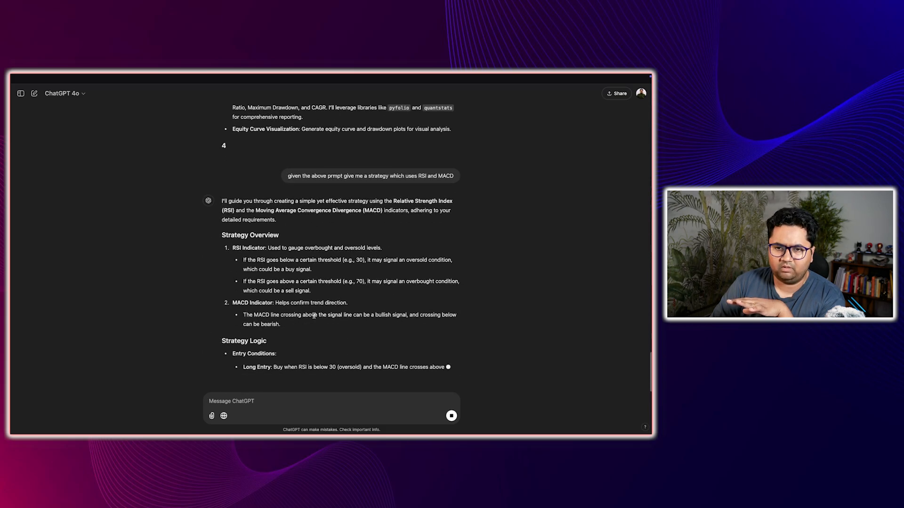
scroll(down, 3)
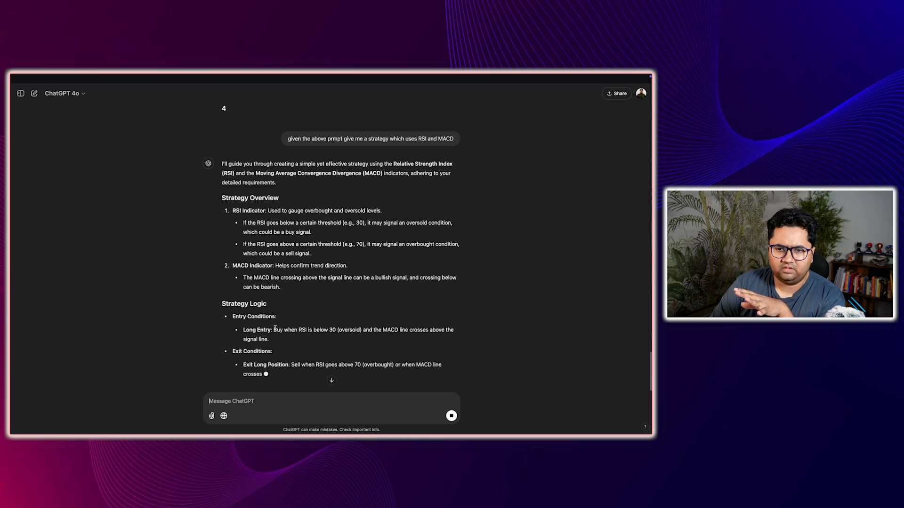
scroll(down, 3)
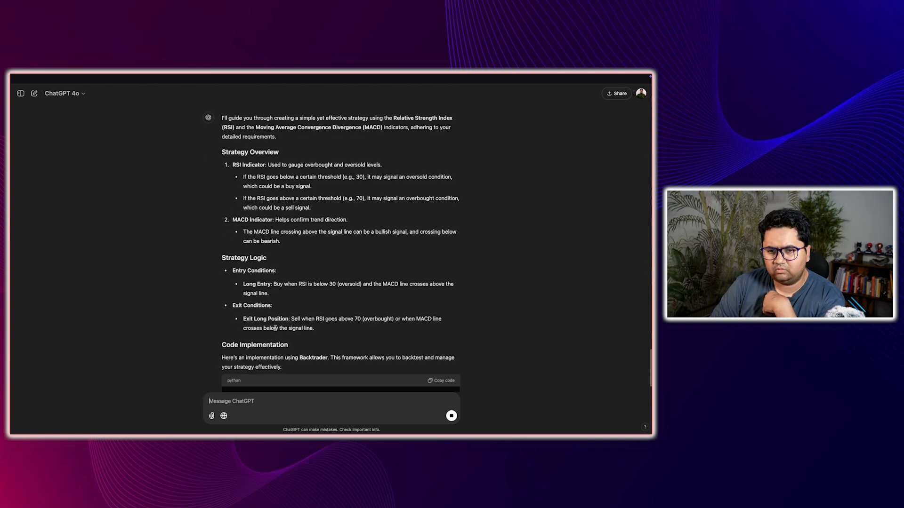
scroll(down, 3)
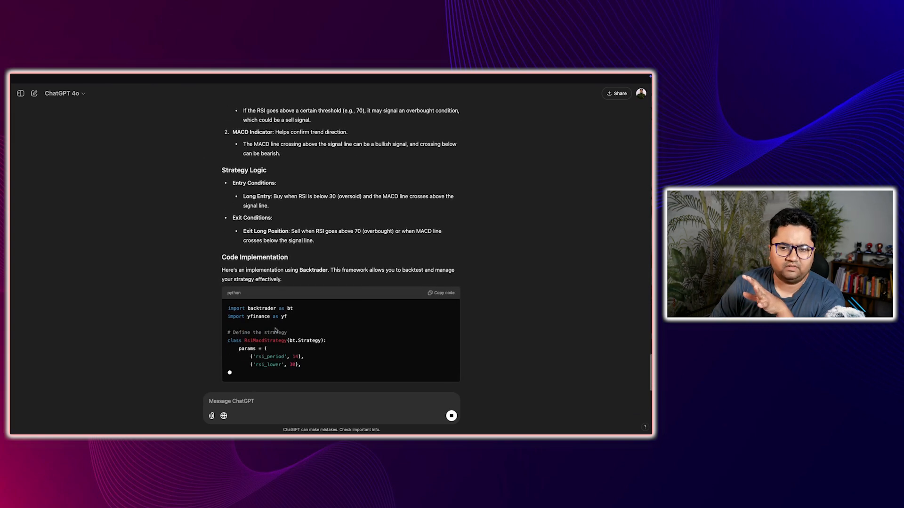
scroll(down, 3)
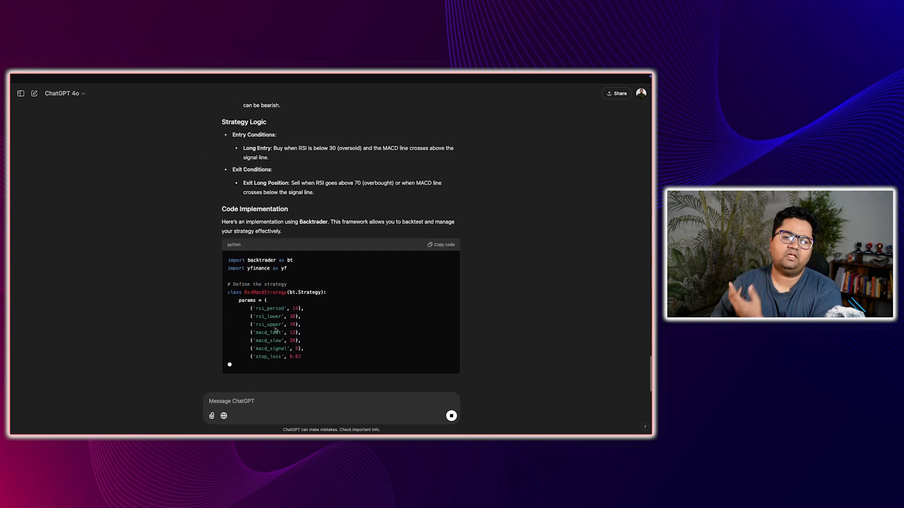
scroll(down, 3)
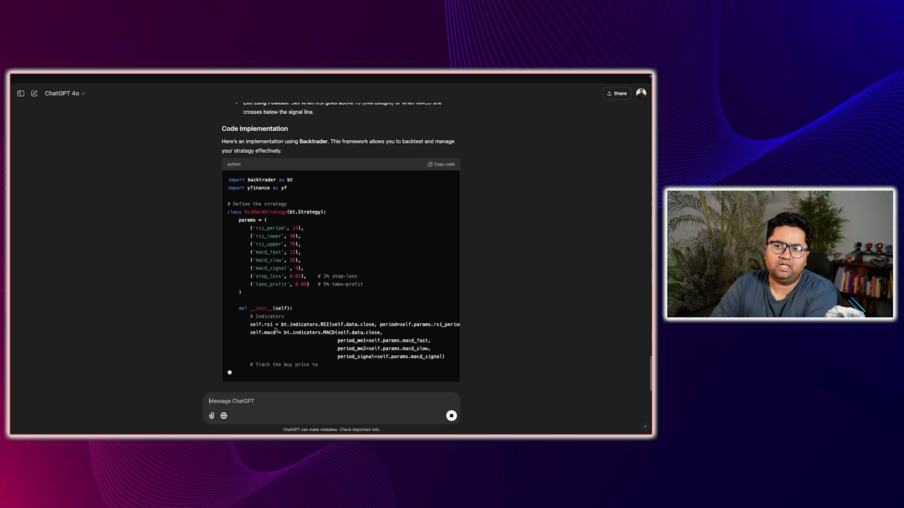
scroll(down, 3)
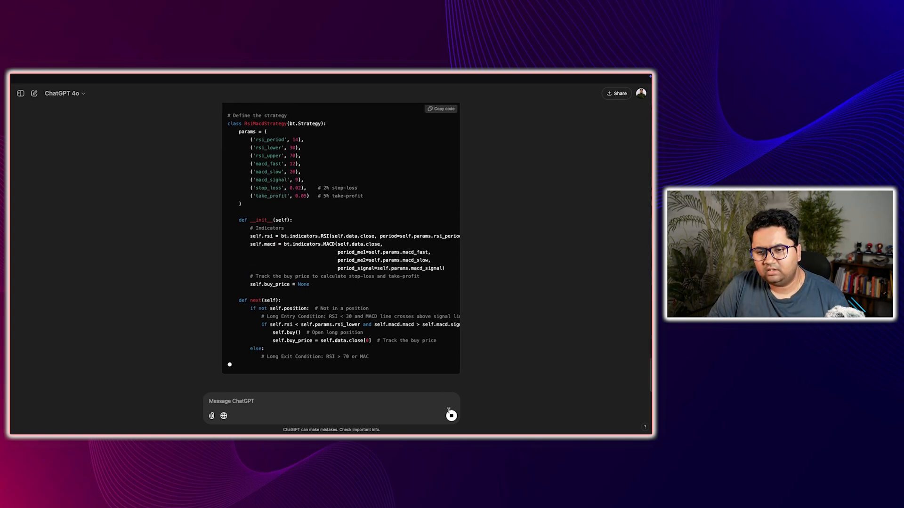
click(42, 115)
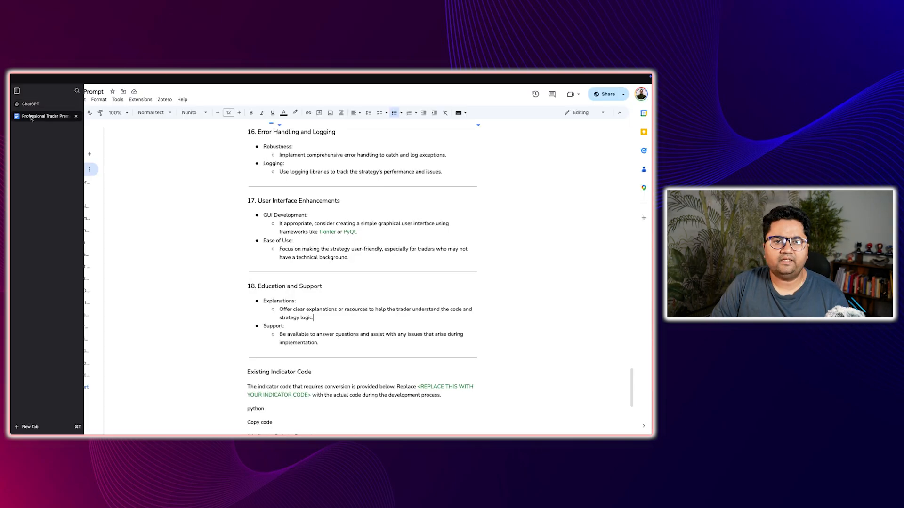